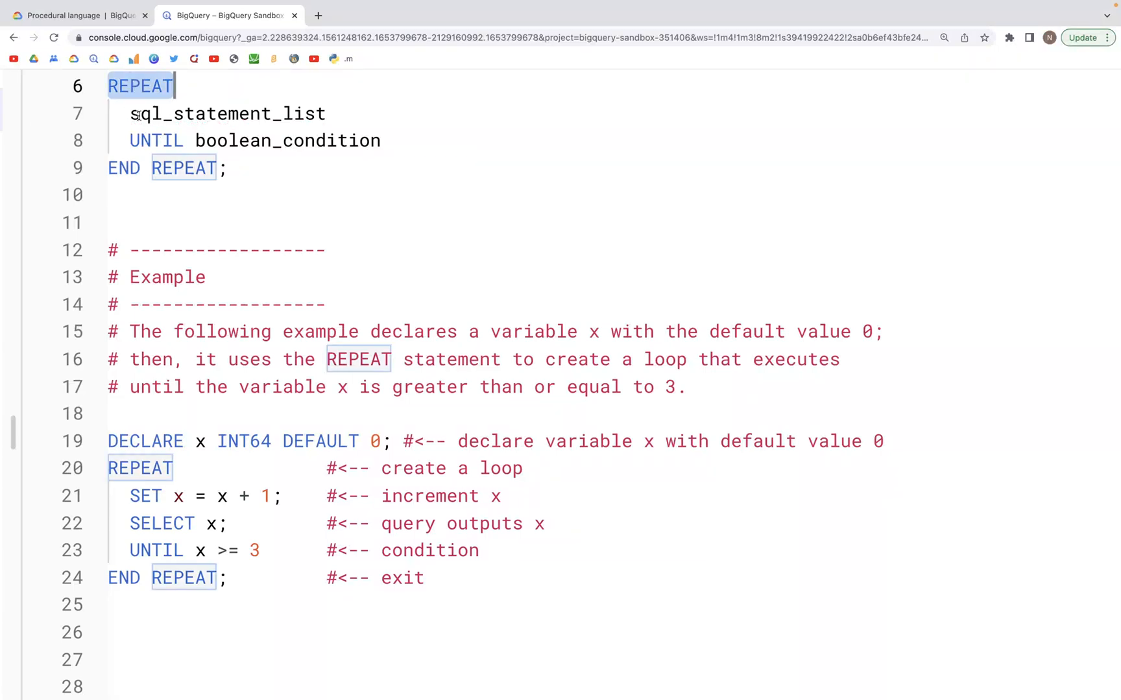
# Inspect the REPEAT loop script, highlighting its syntax and every occurrence of variable x.
pyautogui.doubleClick(226, 112)
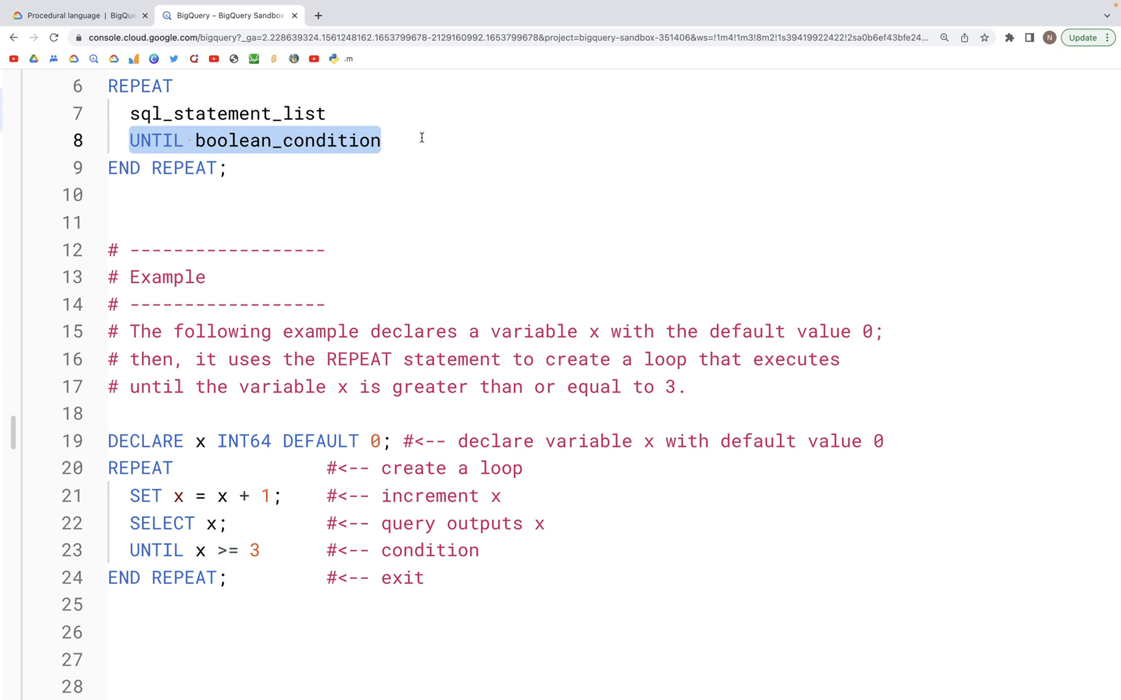
pyautogui.moveTo(184, 505)
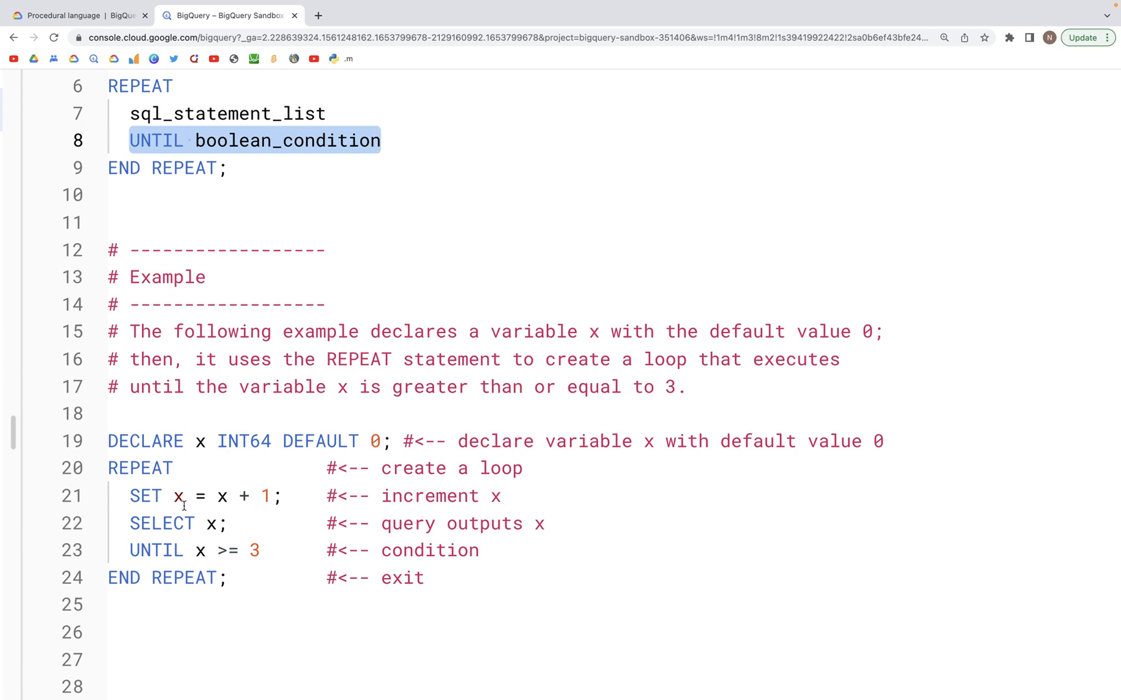
pyautogui.scroll(-3)
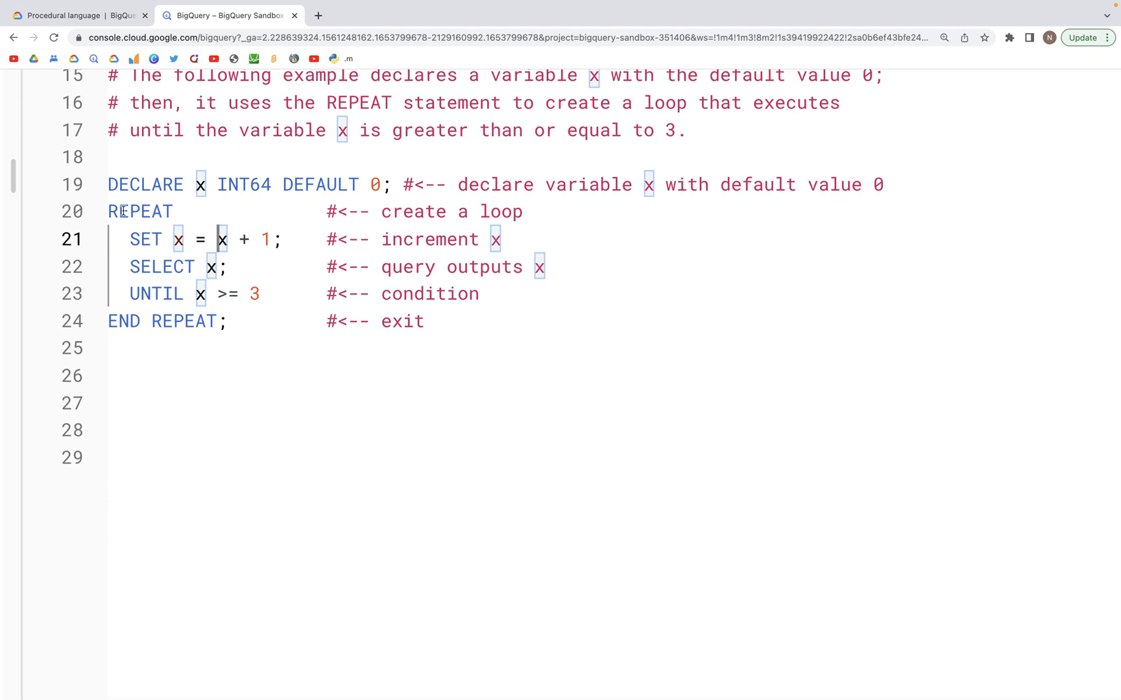
pyautogui.doubleClick(140, 211)
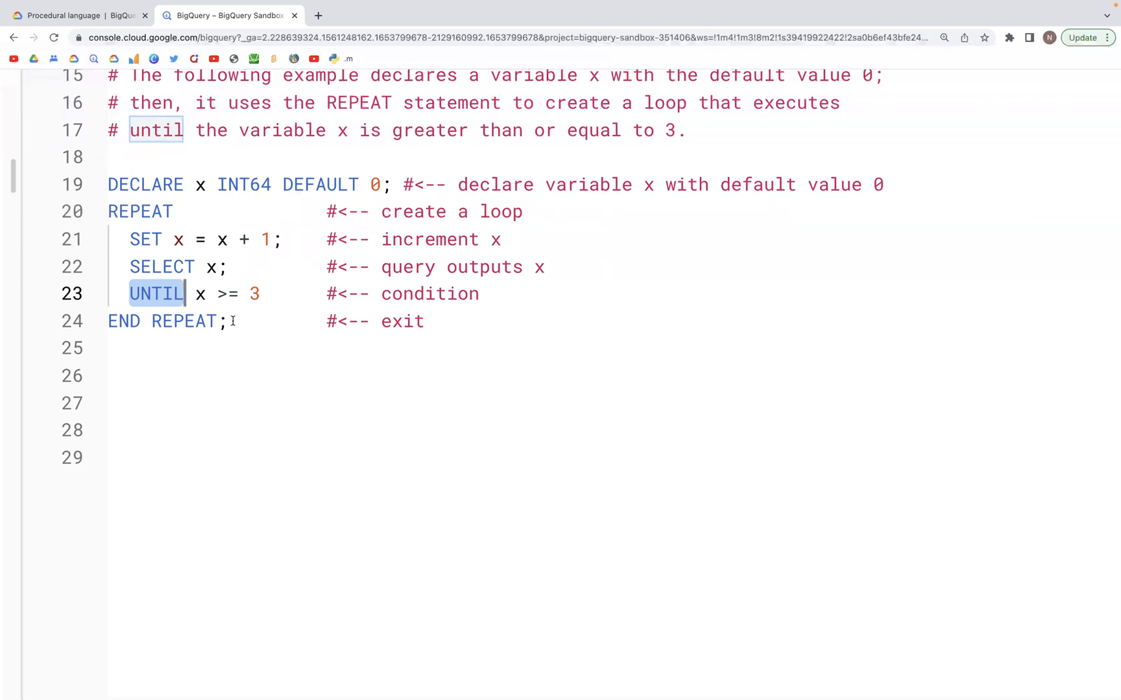
pyautogui.moveTo(122, 211); pyautogui.dragTo(229, 321)
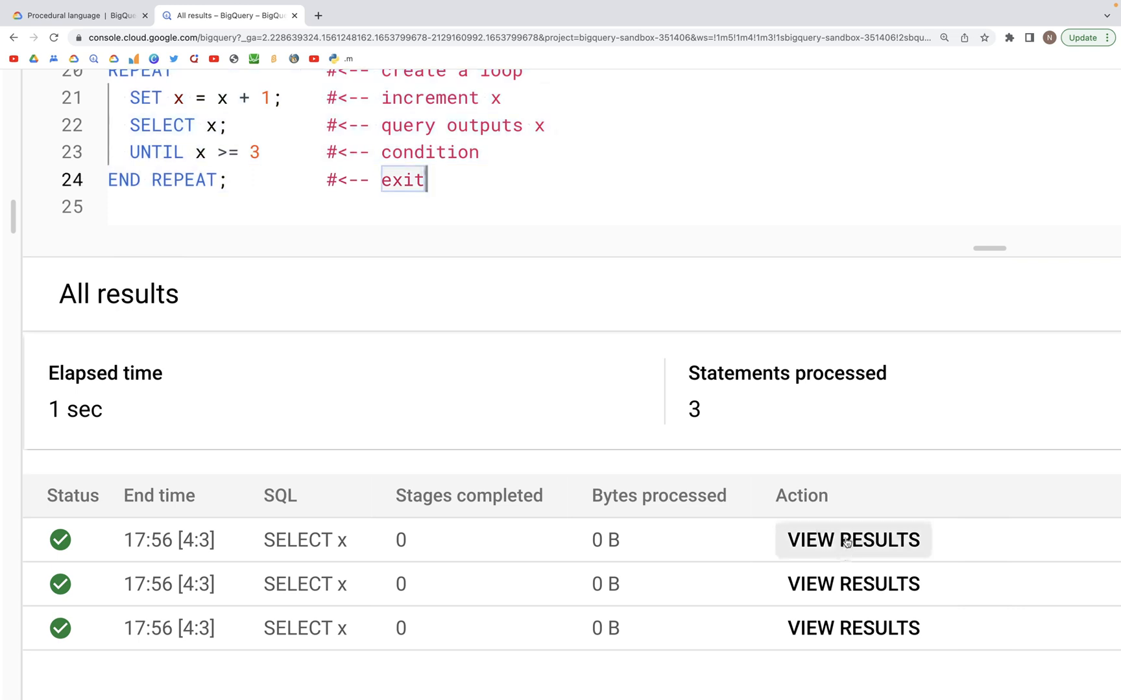
# View the first SELECT x result (x = 1), return to the list, then view the last (x = 3).
pyautogui.click(852, 539)
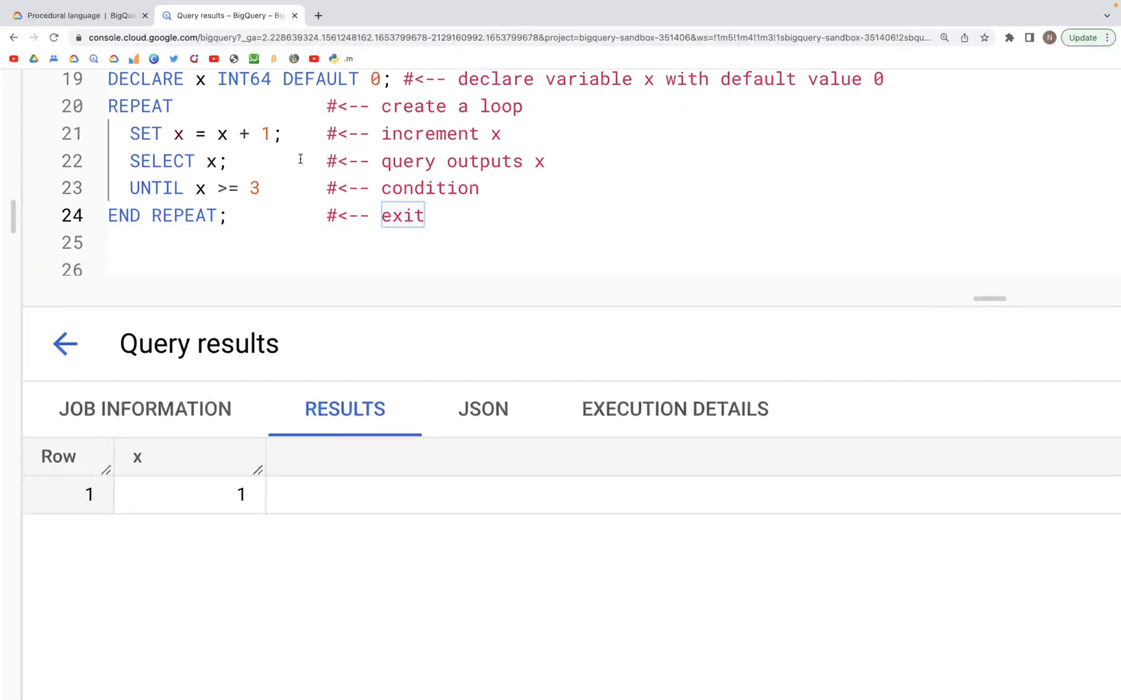
pyautogui.click(64, 343)
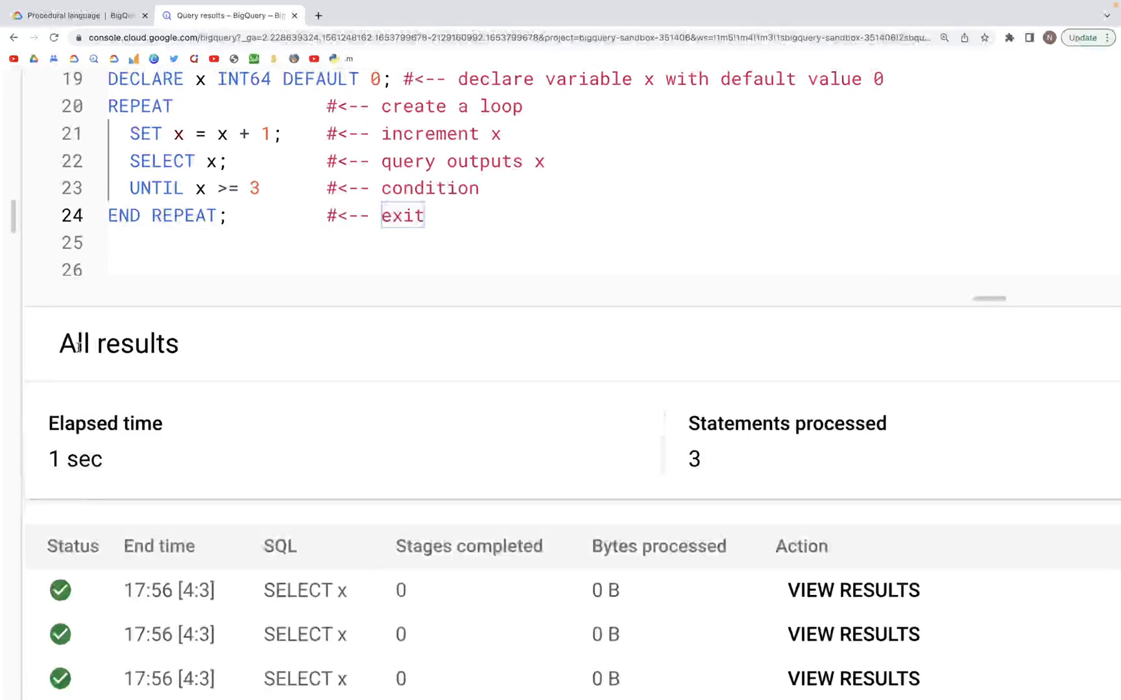
pyautogui.click(852, 590)
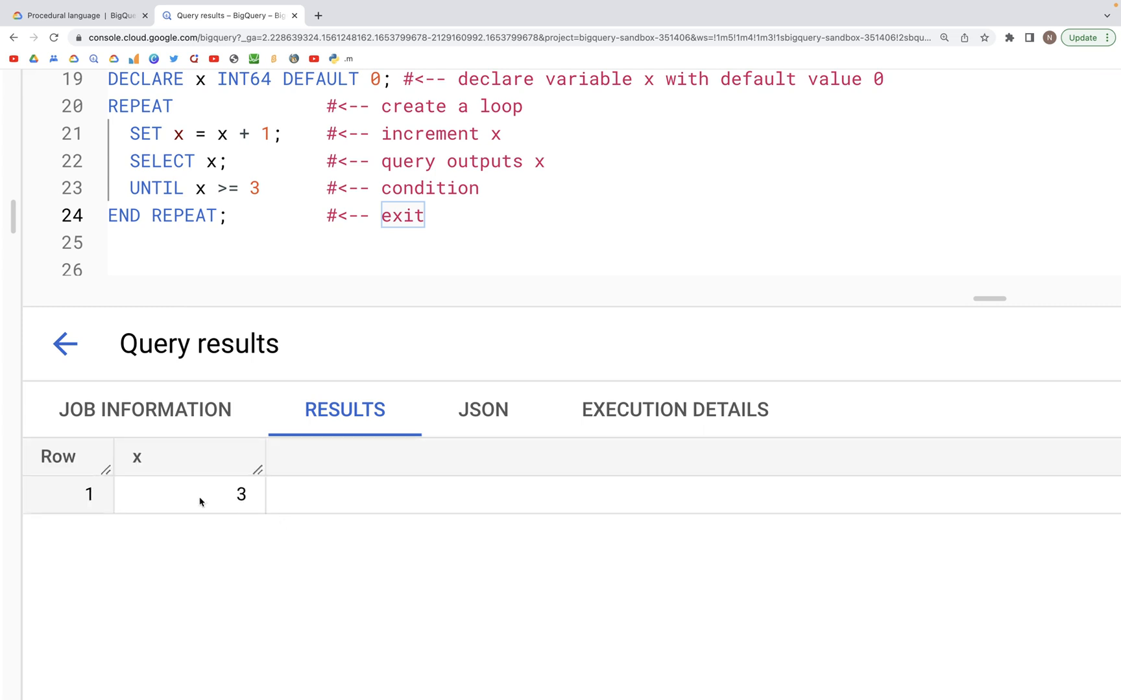
pyautogui.moveTo(103, 378)
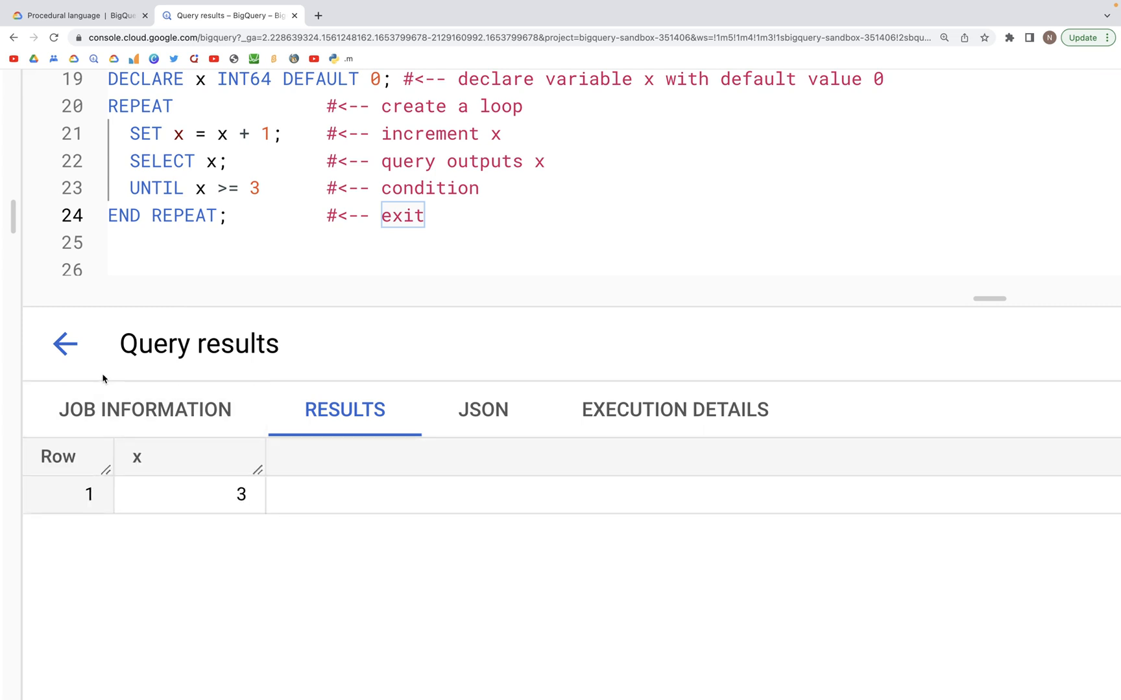